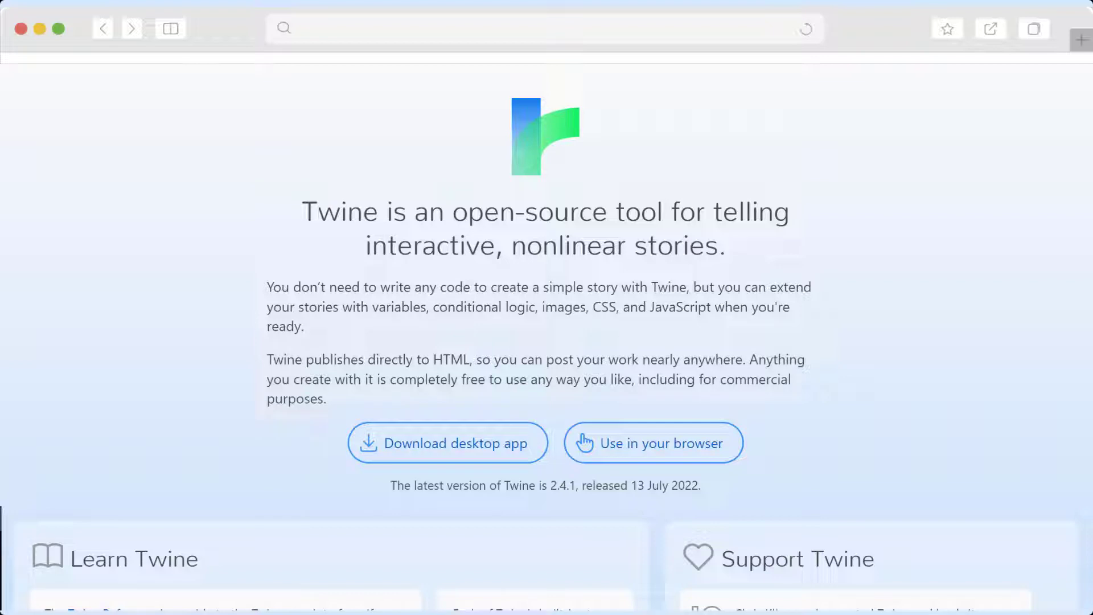
{"action": "mouse_move", "coordinate": [875, 378]}
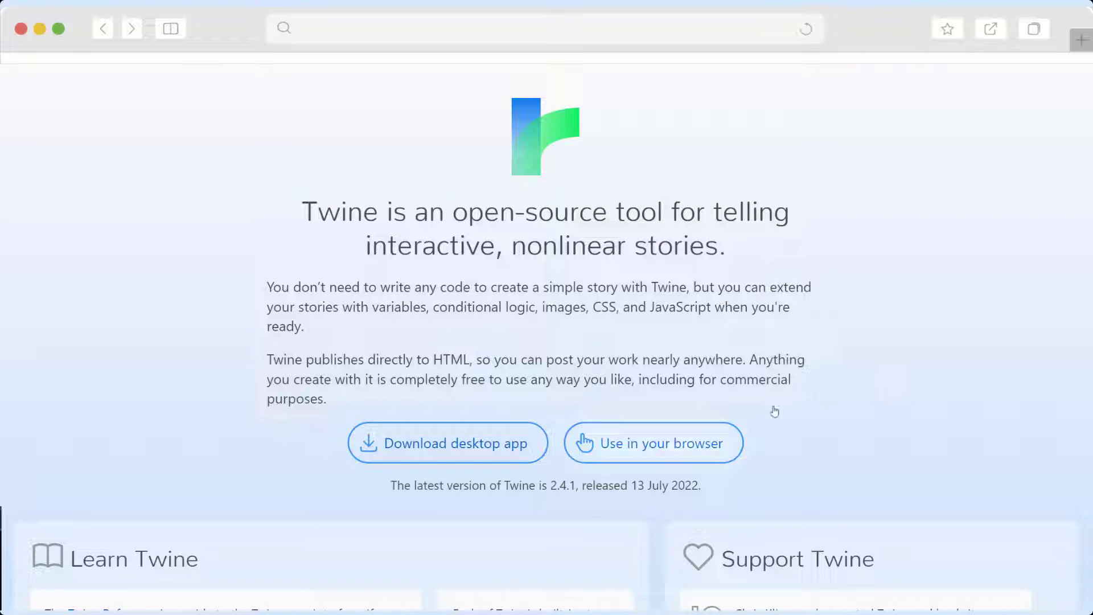
- Launch browser Twine and tour the Build, Twine, Library and Story menu groups of the empty library
{"action": "left_click", "coordinate": [653, 443]}
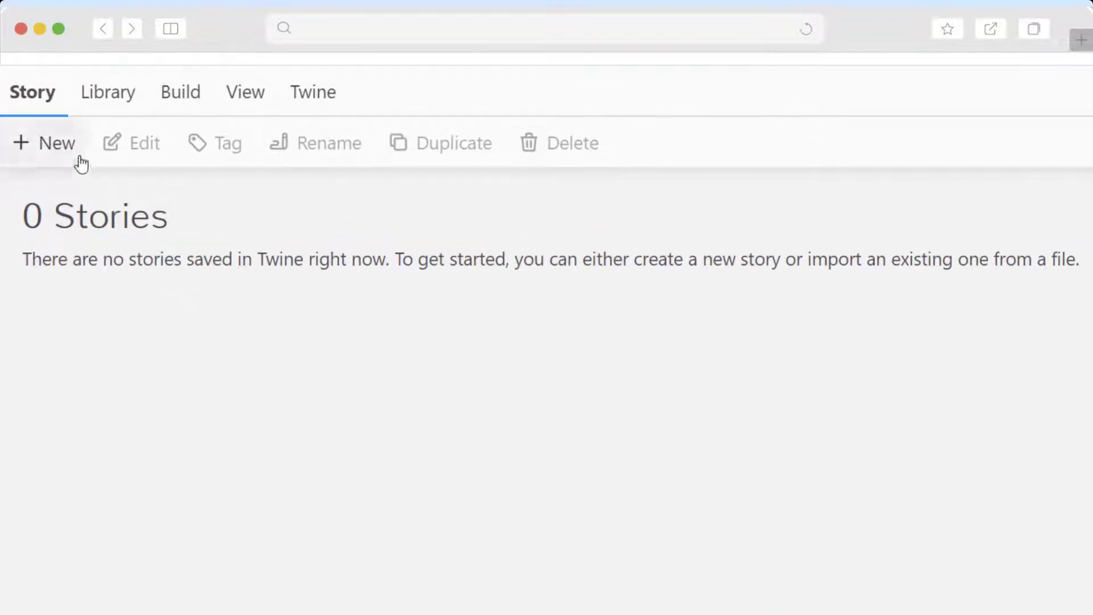
{"action": "mouse_move", "coordinate": [136, 351]}
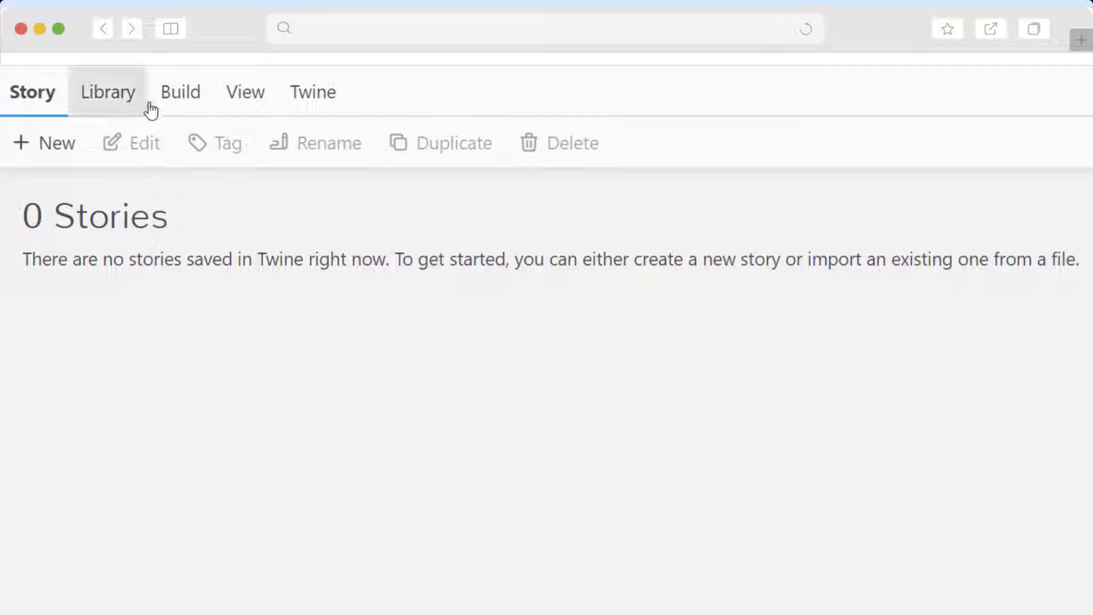
{"action": "left_click", "coordinate": [177, 91]}
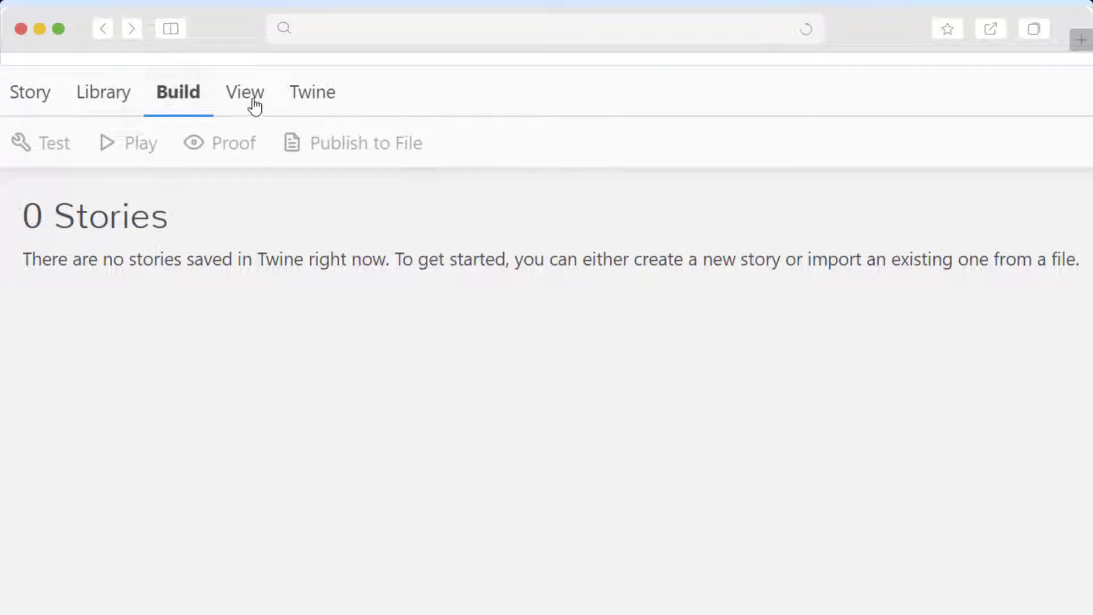
{"action": "left_click", "coordinate": [311, 91]}
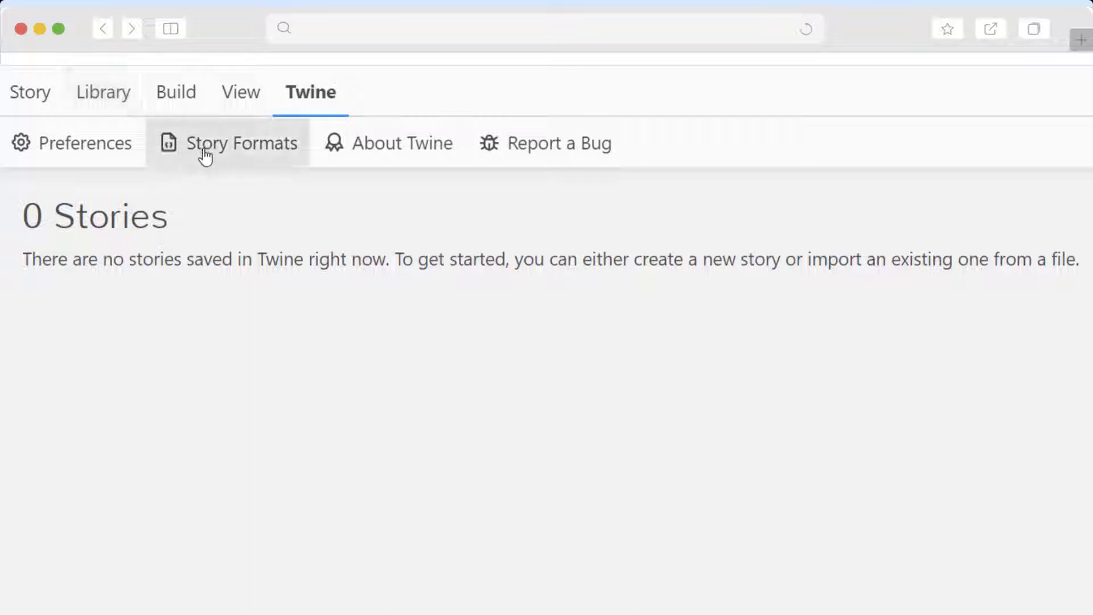
{"action": "mouse_move", "coordinate": [152, 124]}
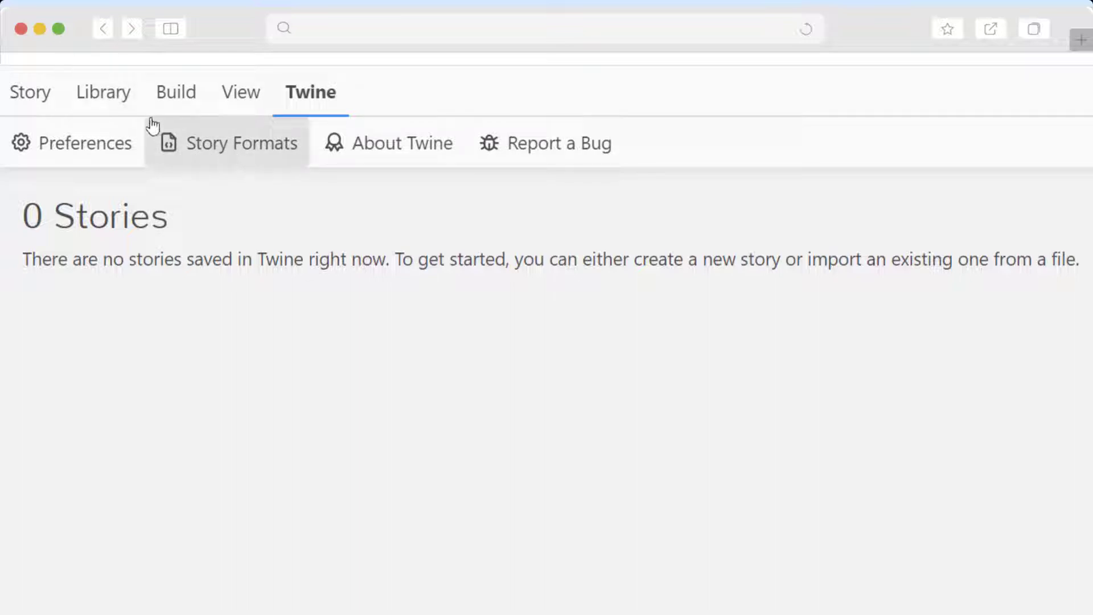
{"action": "left_click", "coordinate": [106, 91]}
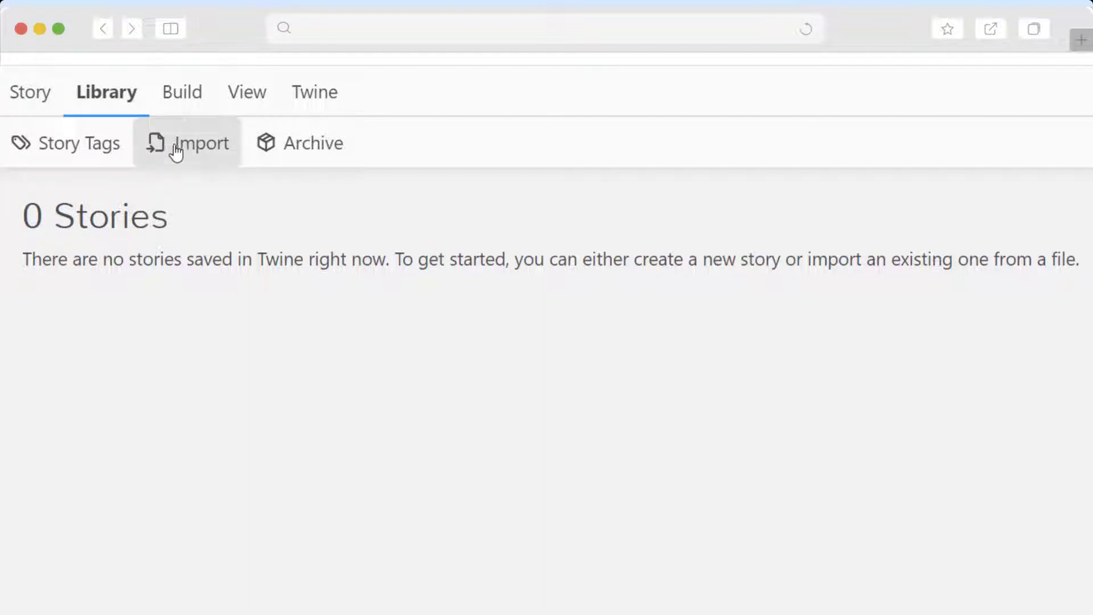
{"action": "left_click", "coordinate": [32, 91]}
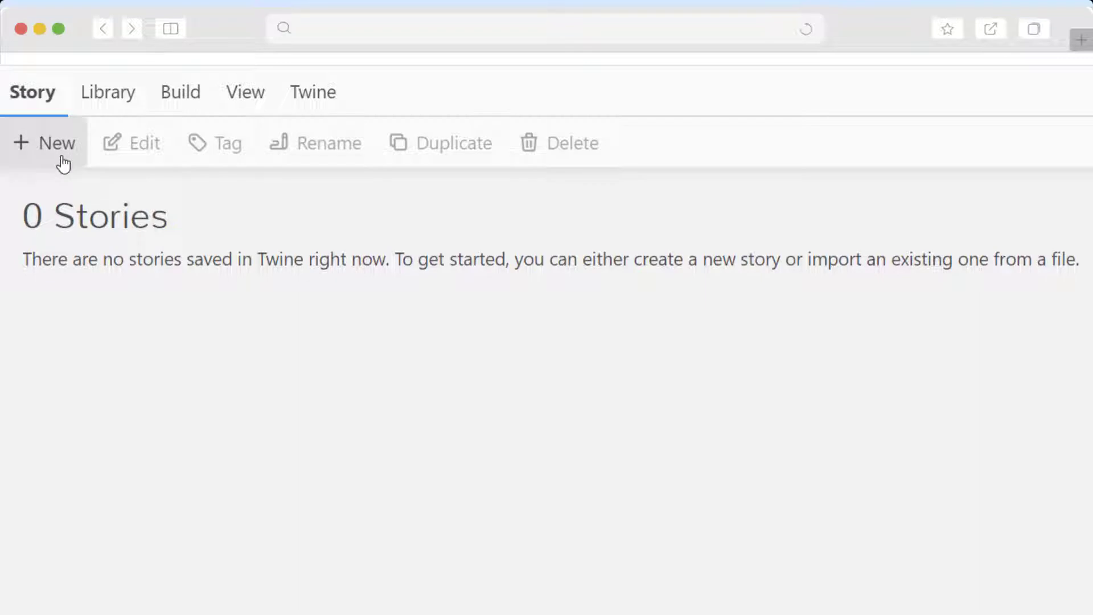
- Create a new story named 'First Time Backpacker' and land on its empty story map
{"action": "left_click", "coordinate": [44, 143]}
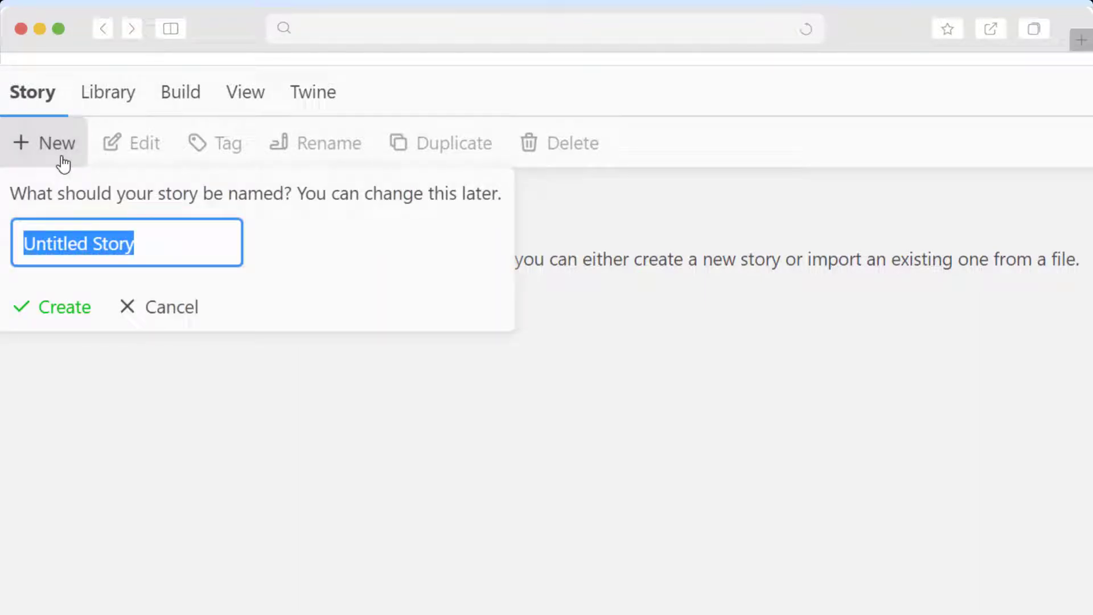
{"action": "type", "text": "First"}
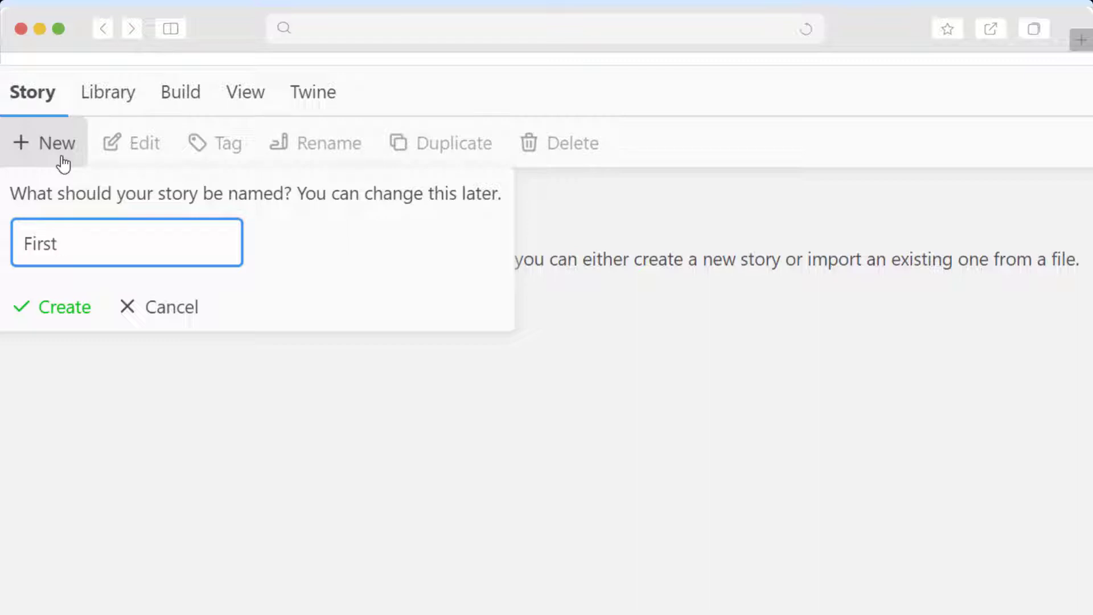
{"action": "type", "text": "Time B"}
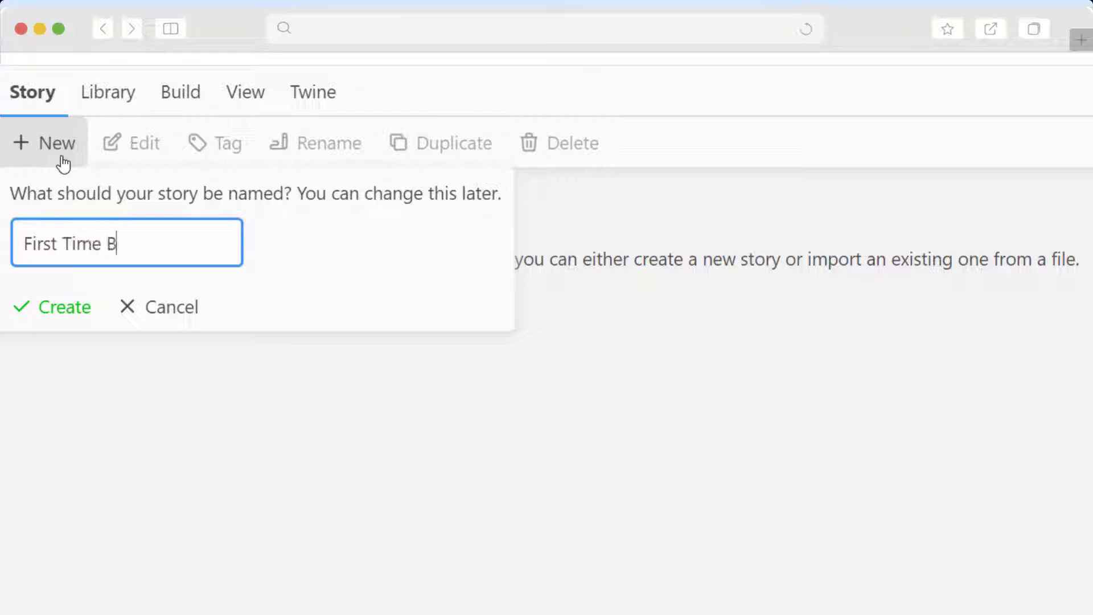
{"action": "type", "text": "ackpacker"}
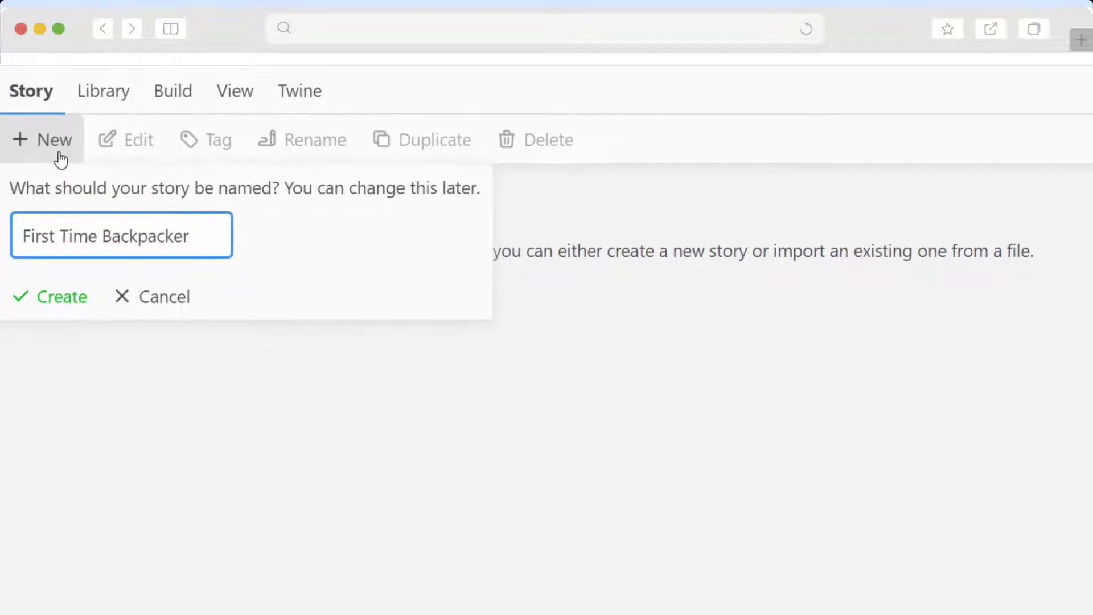
{"action": "left_click", "coordinate": [61, 296]}
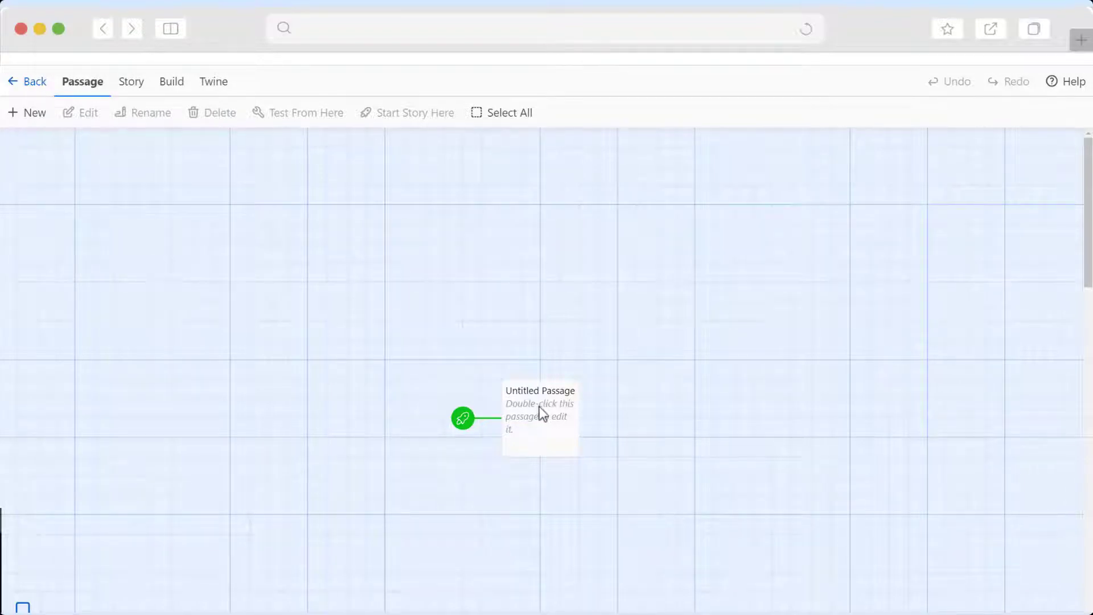
- Rename the untitled starting passage to 'Intro'
{"action": "double_click", "coordinate": [540, 417]}
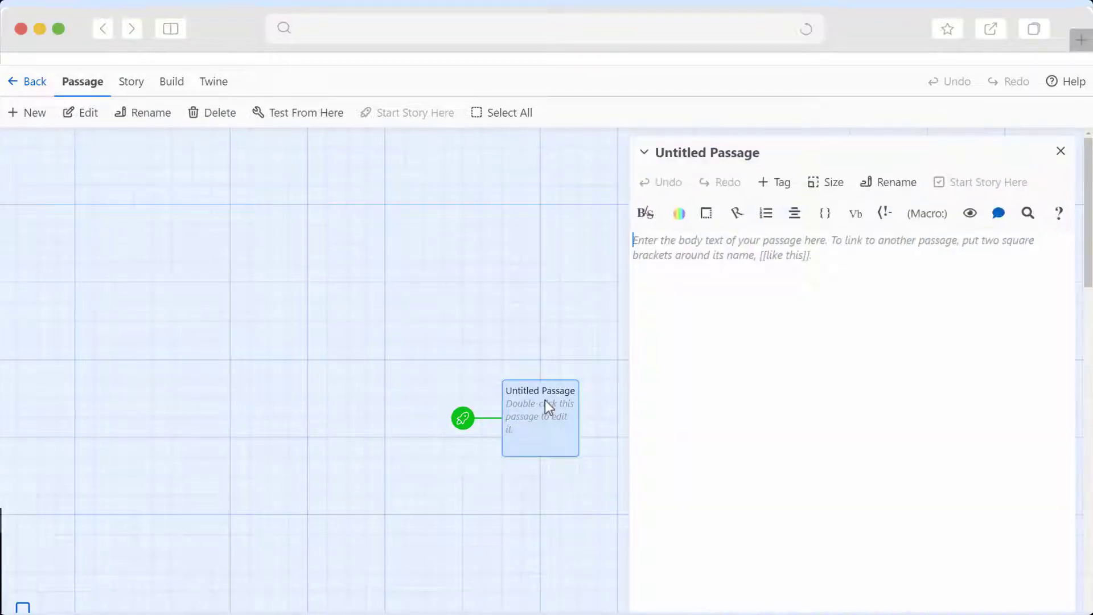
{"action": "left_click", "coordinate": [895, 182]}
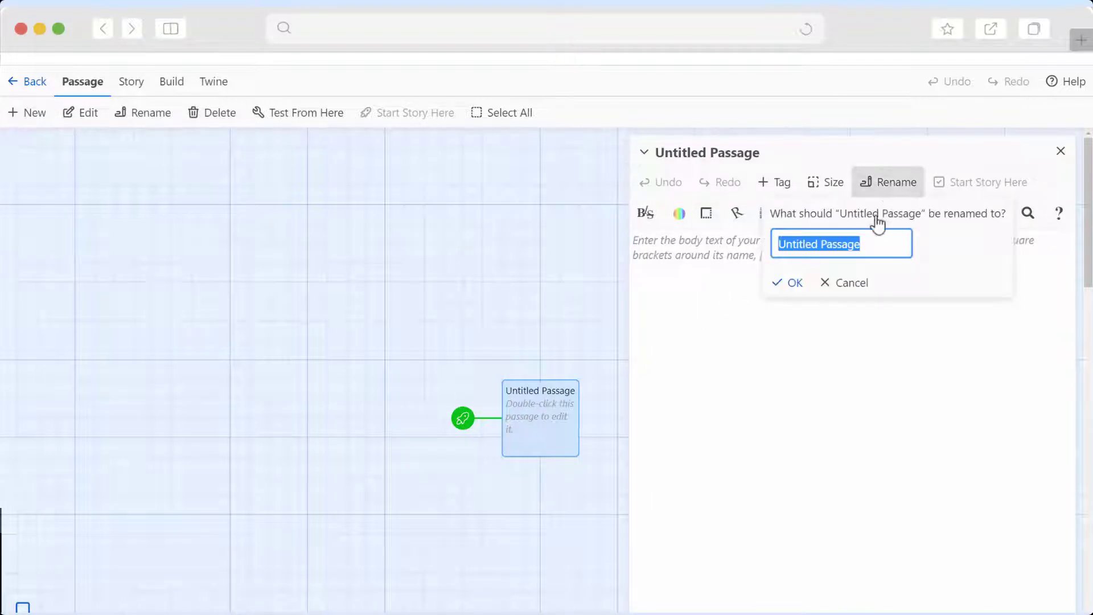
{"action": "type", "text": "Intro"}
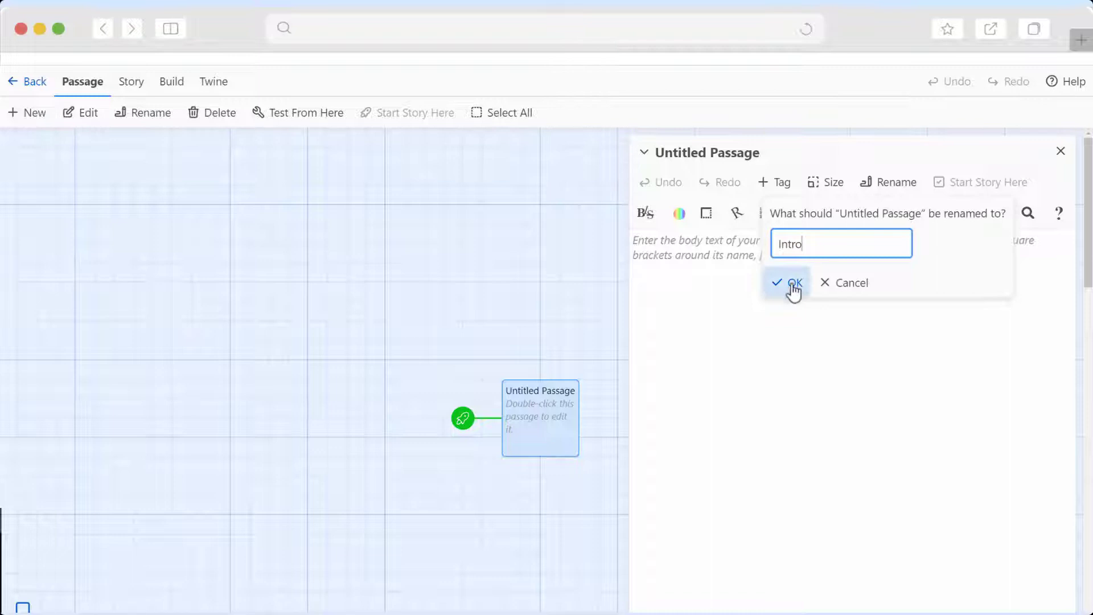
{"action": "left_click", "coordinate": [790, 282]}
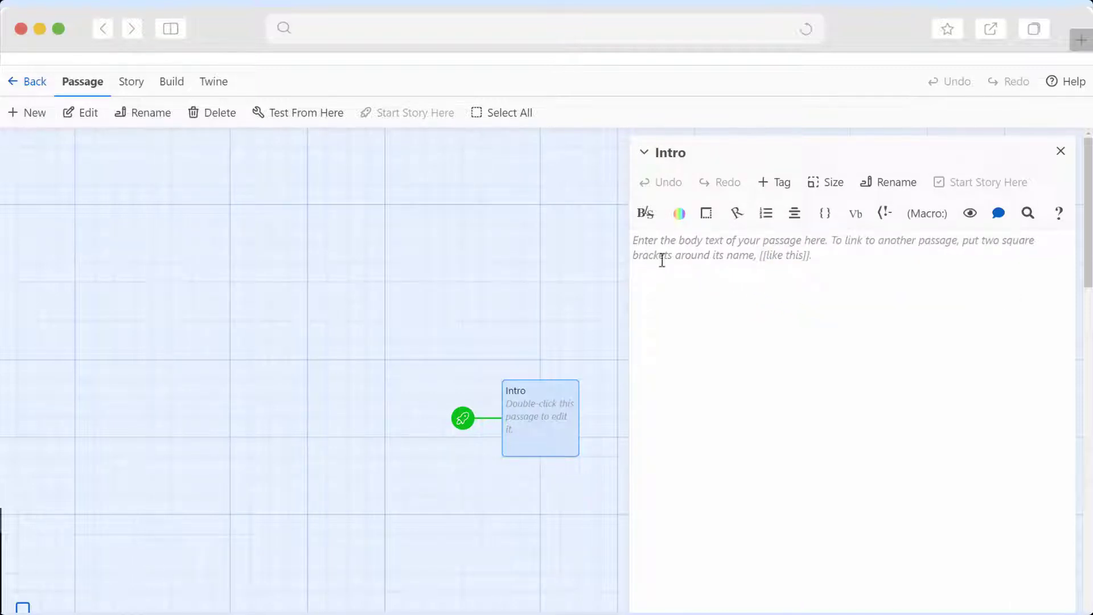
{"action": "mouse_move", "coordinate": [725, 275]}
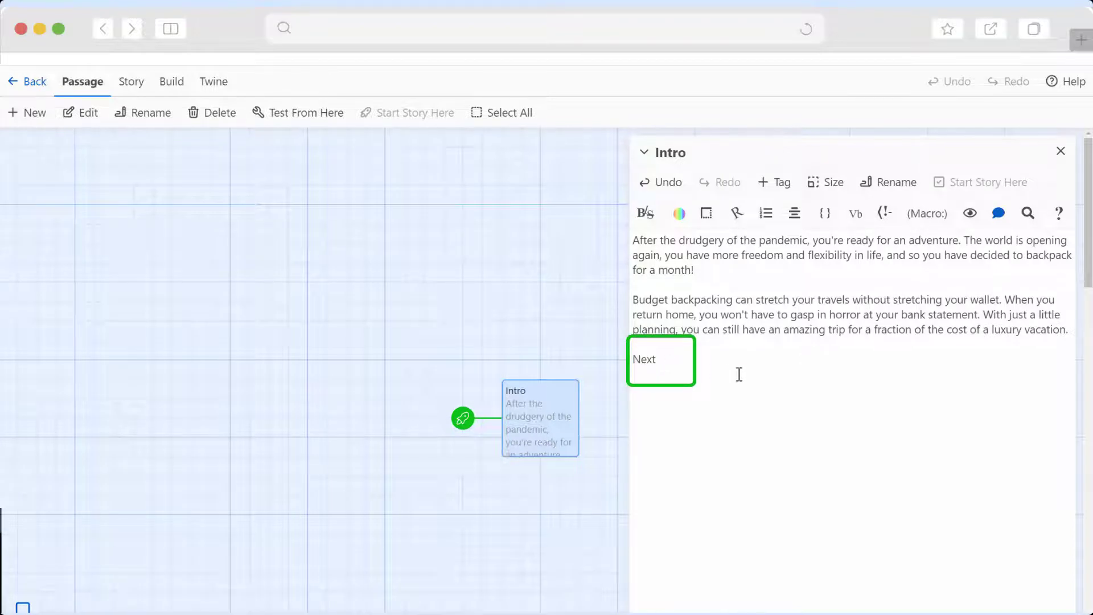
- End the Intro text with a [[Next]] link, creating the linked Next passage on the map
{"action": "type", "text": "[["}
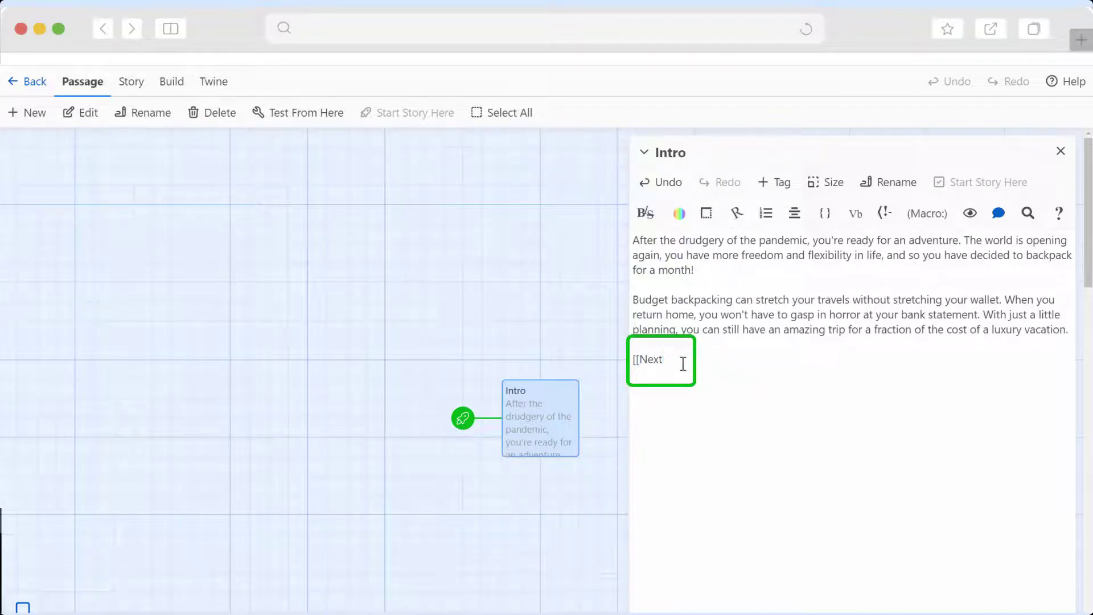
{"action": "type", "text": "]]"}
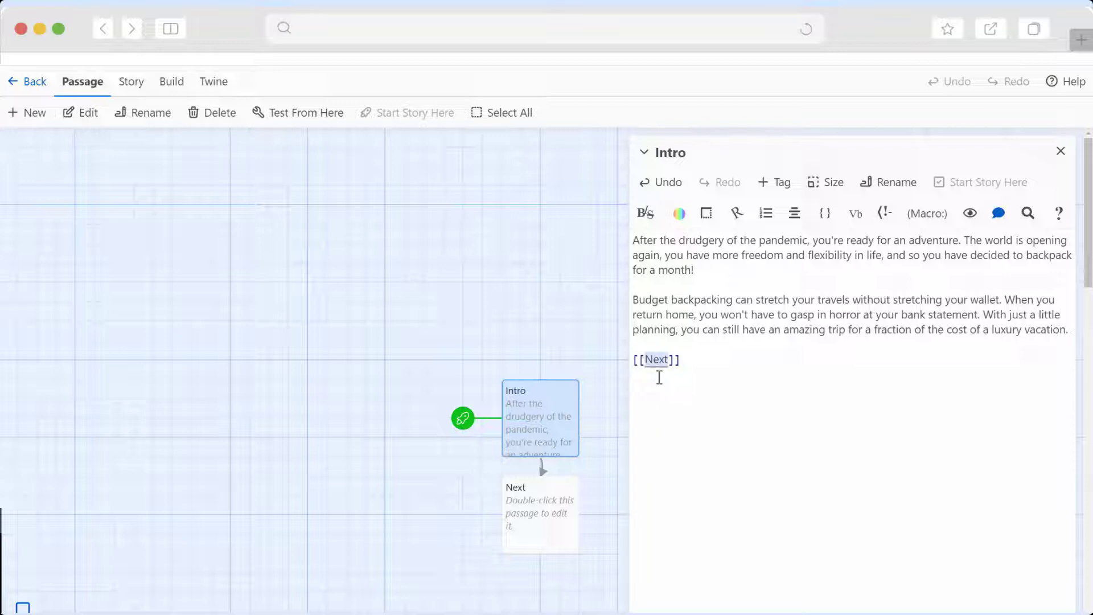
{"action": "mouse_move", "coordinate": [551, 523]}
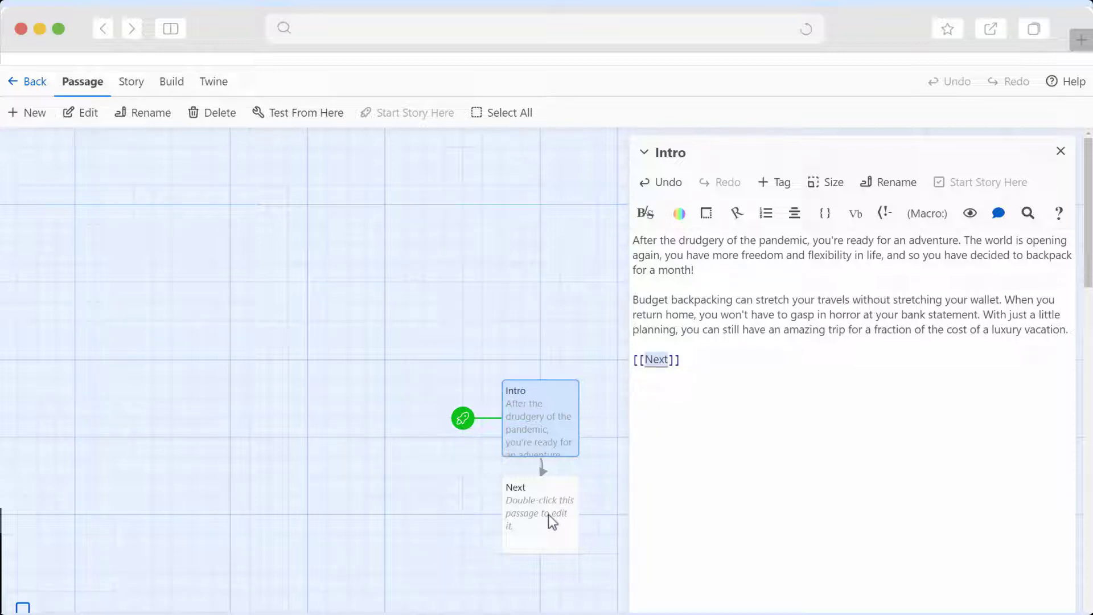
{"action": "left_click", "coordinate": [540, 513]}
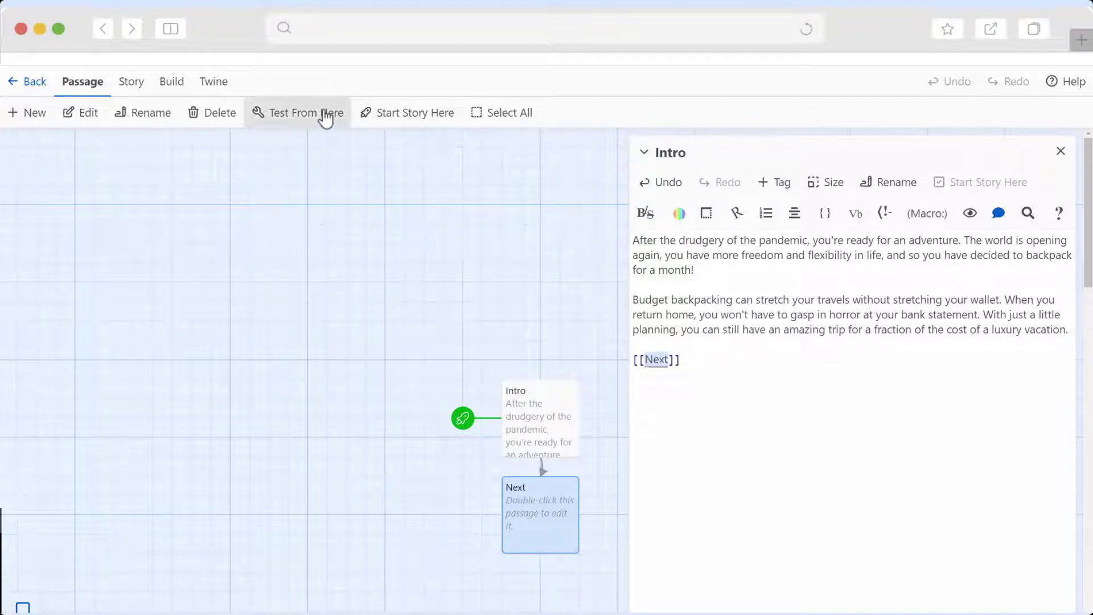
{"action": "left_click", "coordinate": [296, 112]}
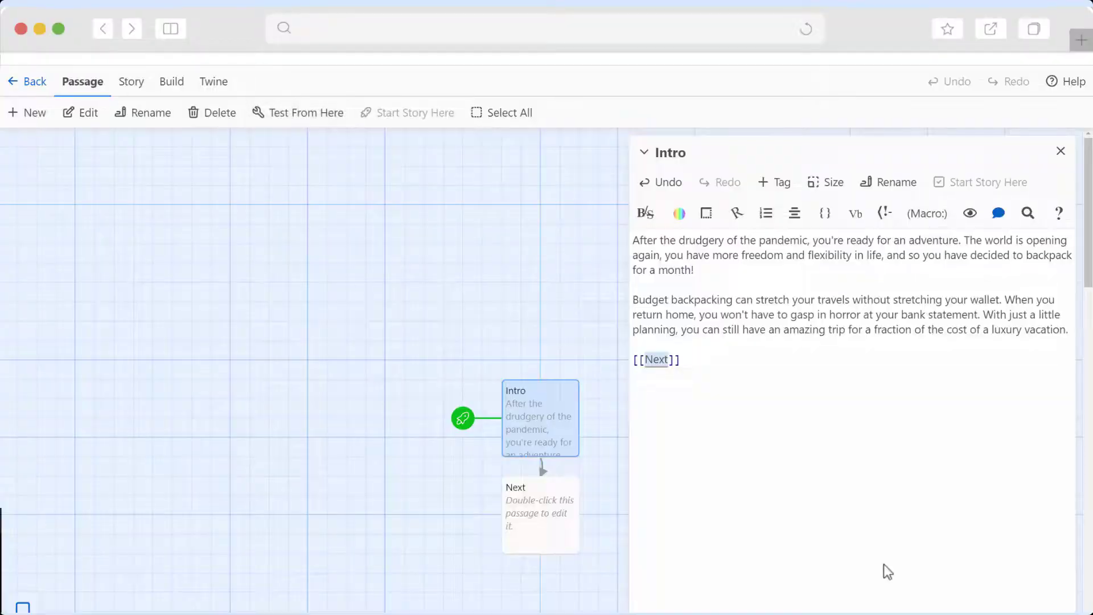
- Give the Next passage a monthly budget question with three bracketed budget links
{"action": "double_click", "coordinate": [539, 515]}
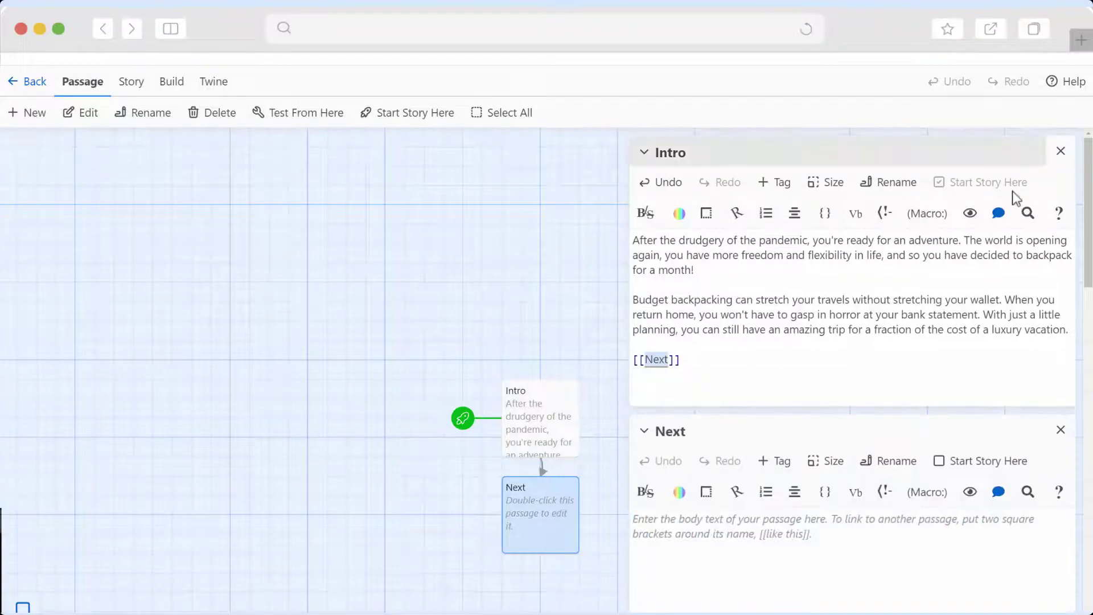
{"action": "left_click", "coordinate": [1060, 150]}
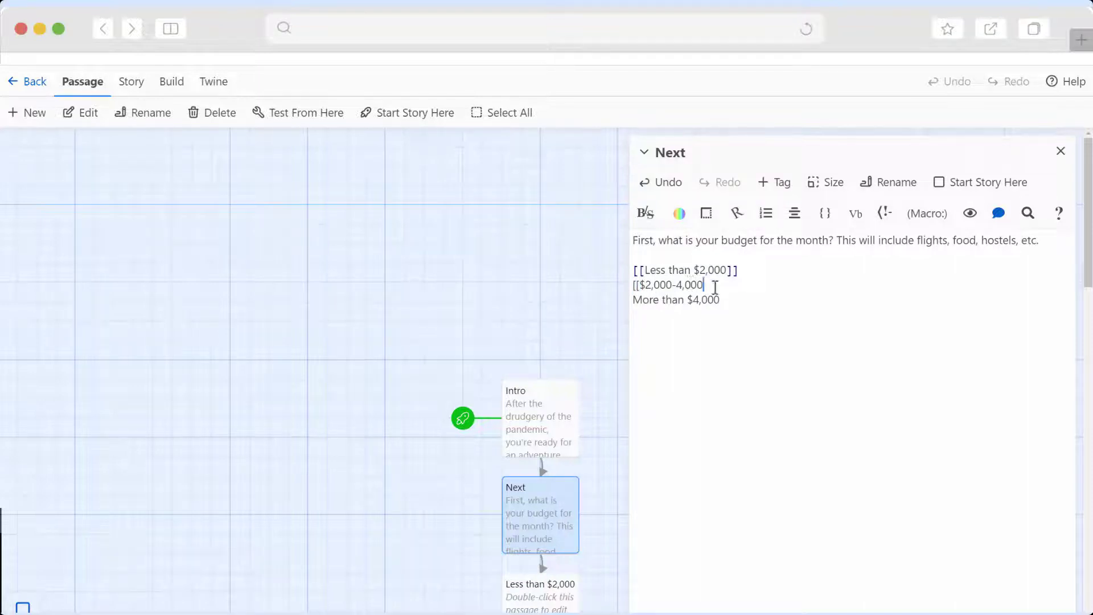
{"action": "type", "text": "]]"}
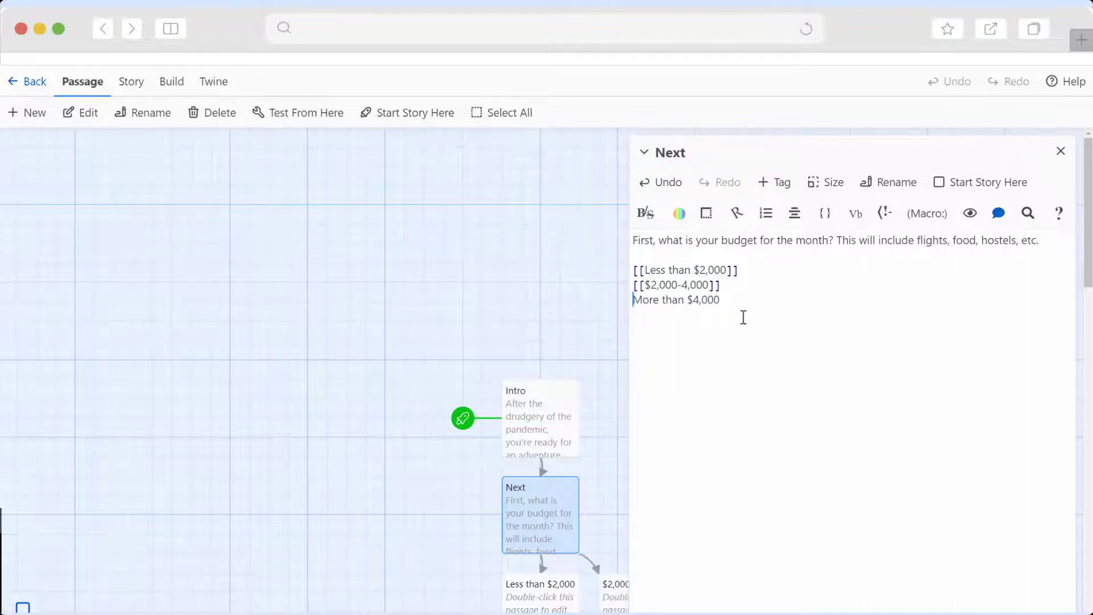
- Give More than $4,000 an English-speaking locals question with three linked answers
{"action": "left_click", "coordinate": [1060, 151]}
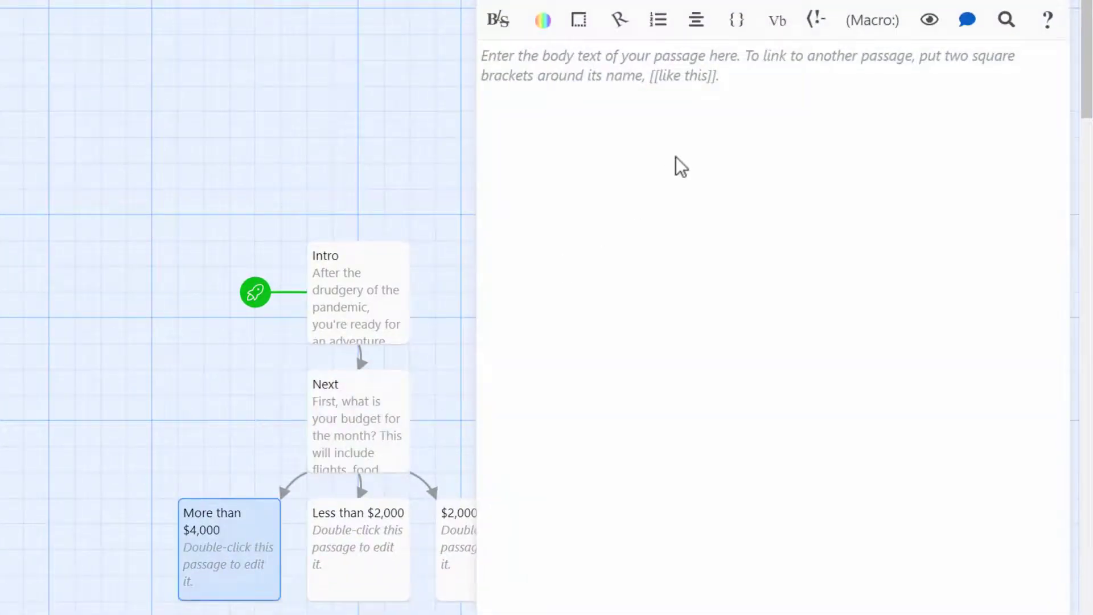
{"action": "double_click", "coordinate": [229, 549]}
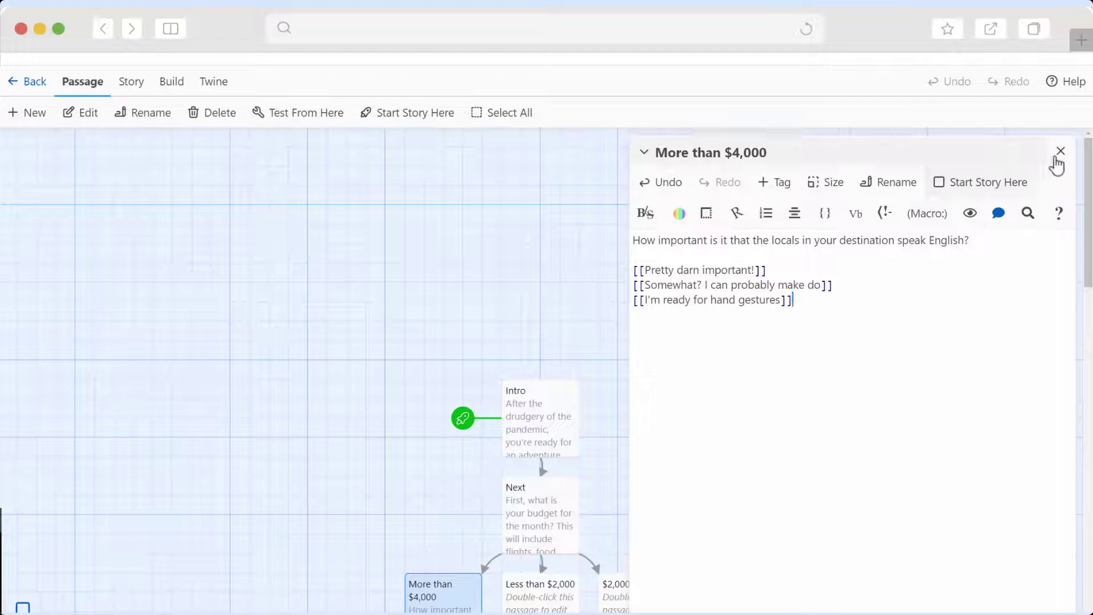
{"action": "left_click", "coordinate": [1060, 150]}
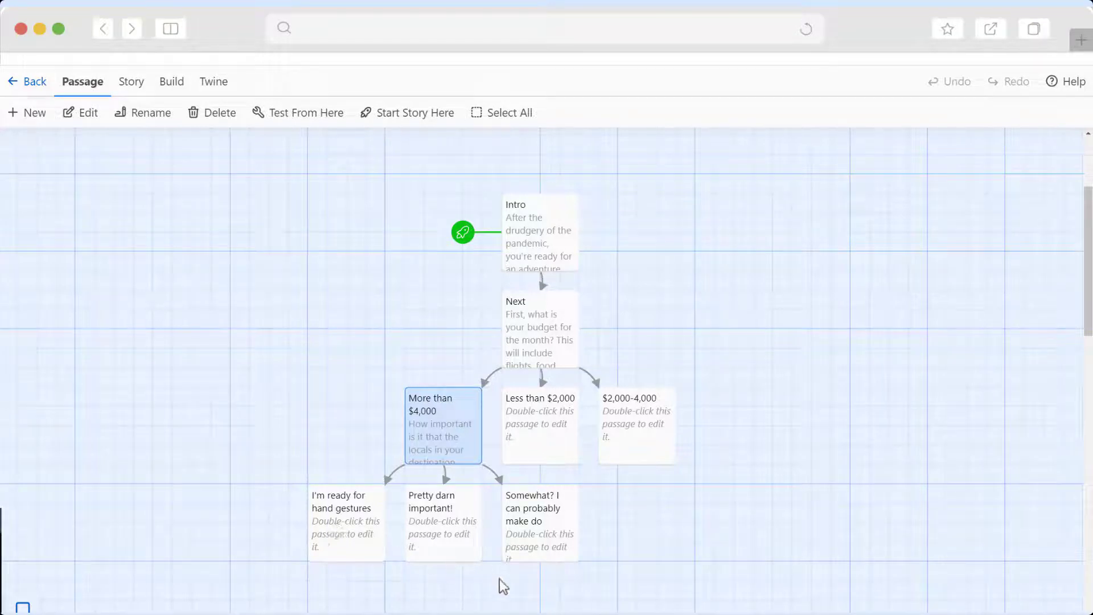
{"action": "mouse_move", "coordinate": [673, 556]}
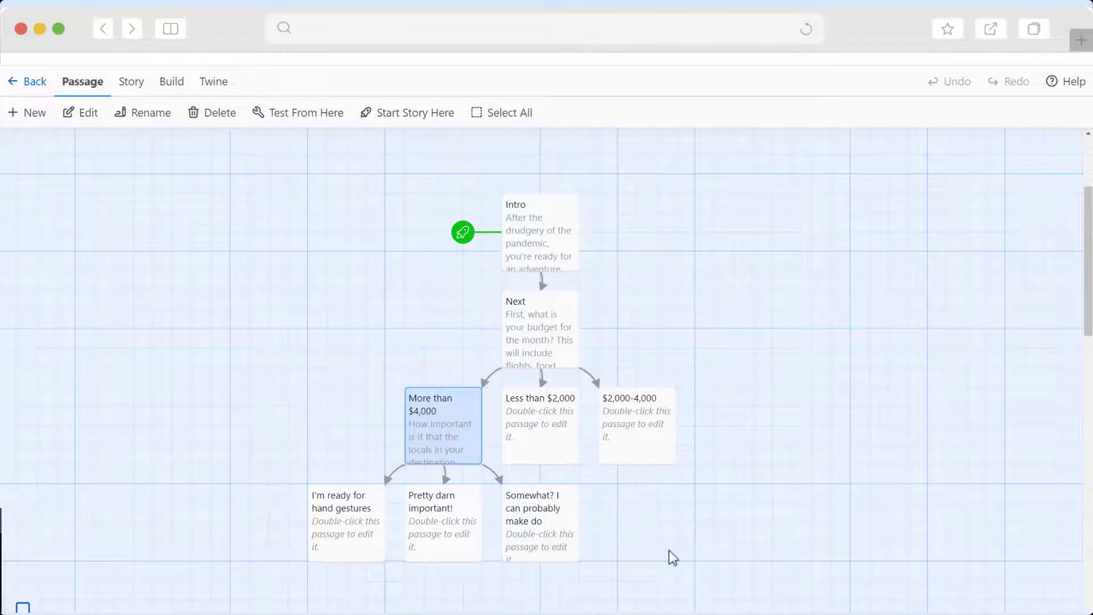
{"action": "mouse_move", "coordinate": [666, 539]}
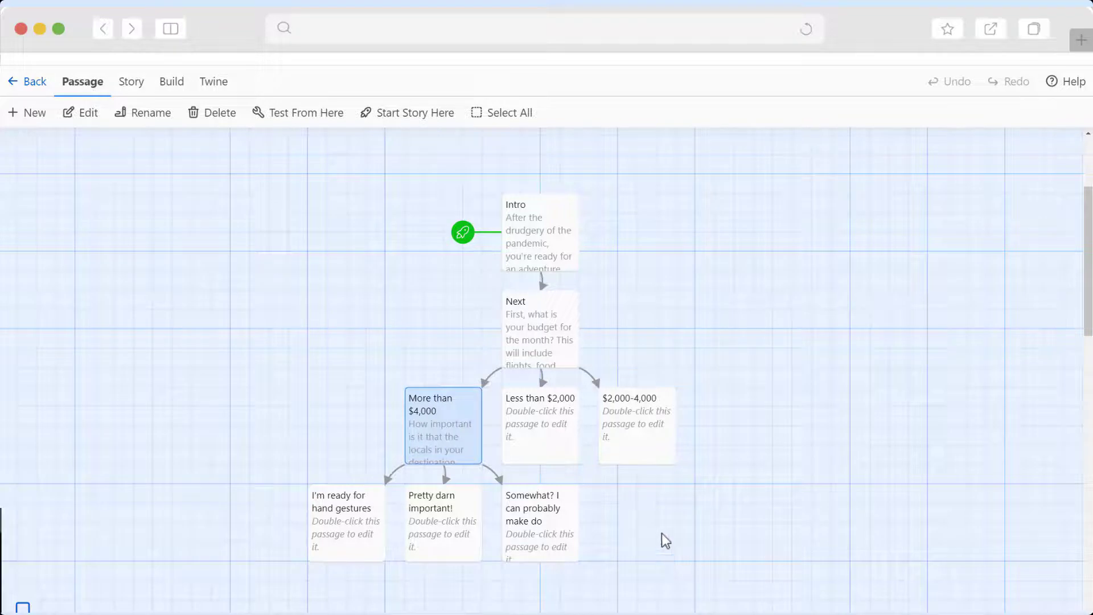
{"action": "mouse_move", "coordinate": [542, 249]}
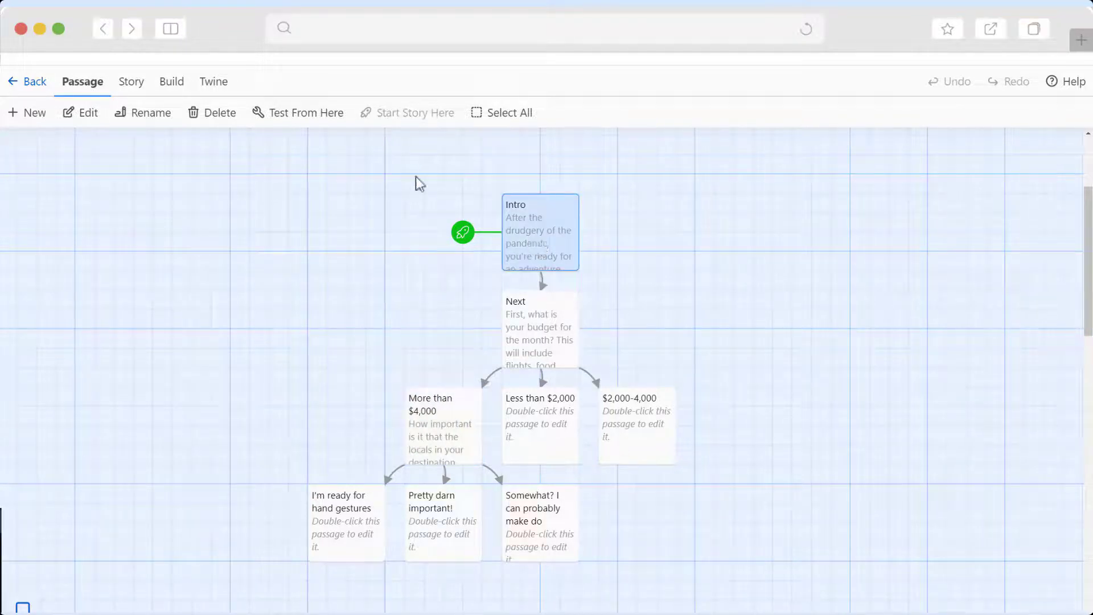
- Number the language answer passages (3., 2.3) and add the planner question with choices under each
{"action": "double_click", "coordinate": [540, 328]}
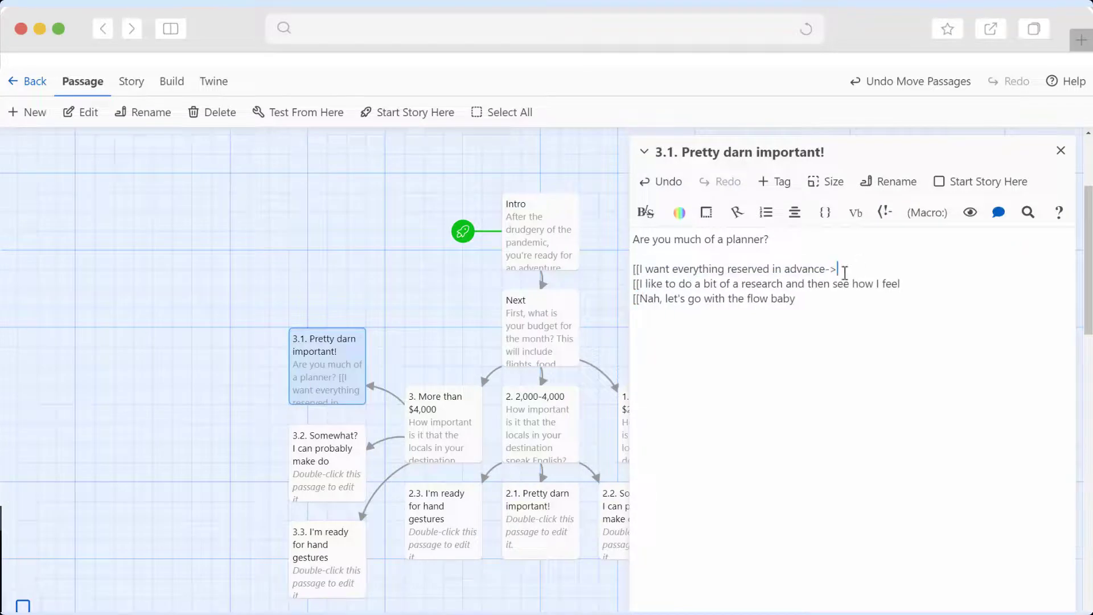
{"action": "type", "text": "3."}
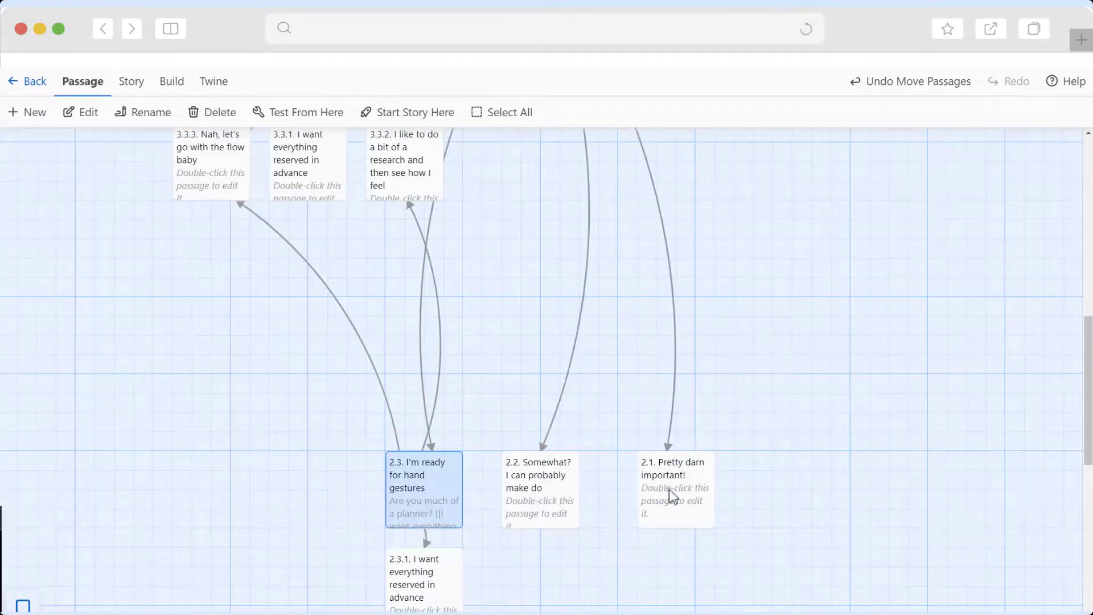
{"action": "double_click", "coordinate": [673, 488]}
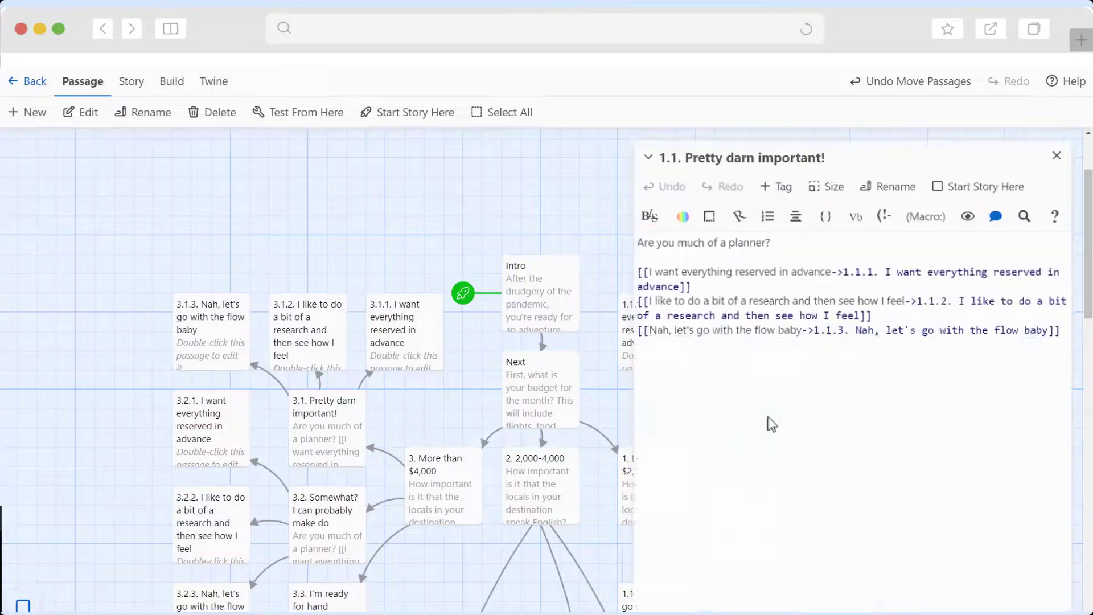
{"action": "left_click", "coordinate": [1055, 156]}
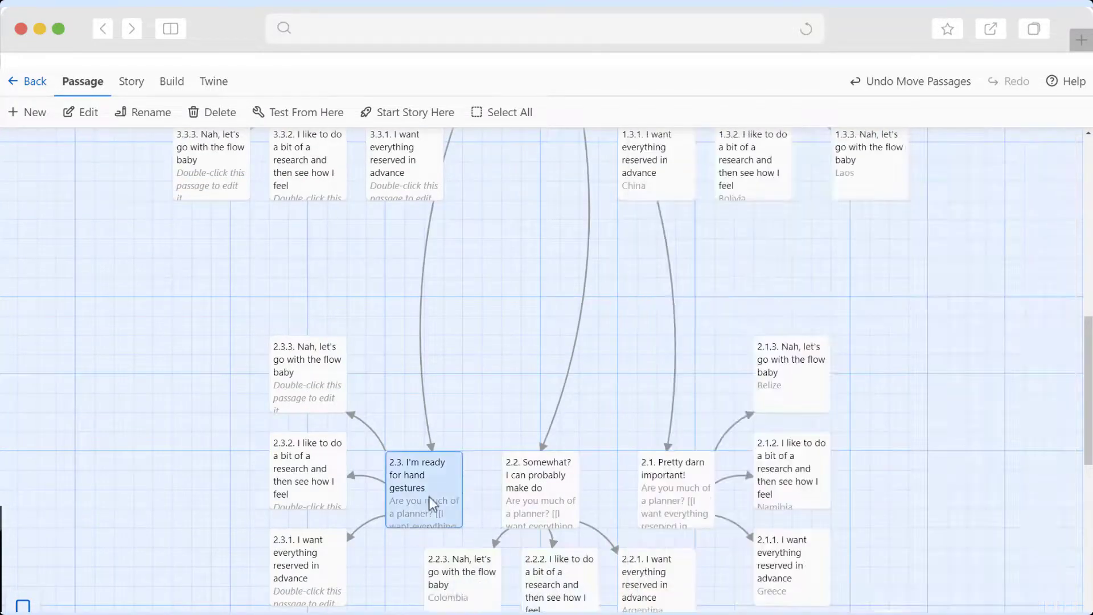
{"action": "double_click", "coordinate": [210, 495]}
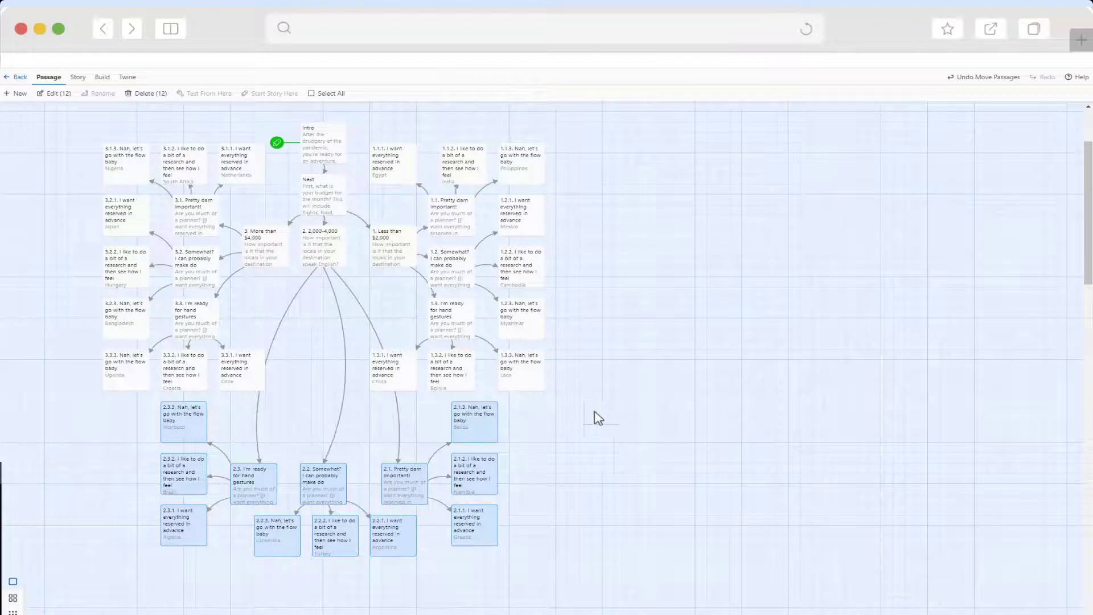
{"action": "left_click", "coordinate": [322, 139]}
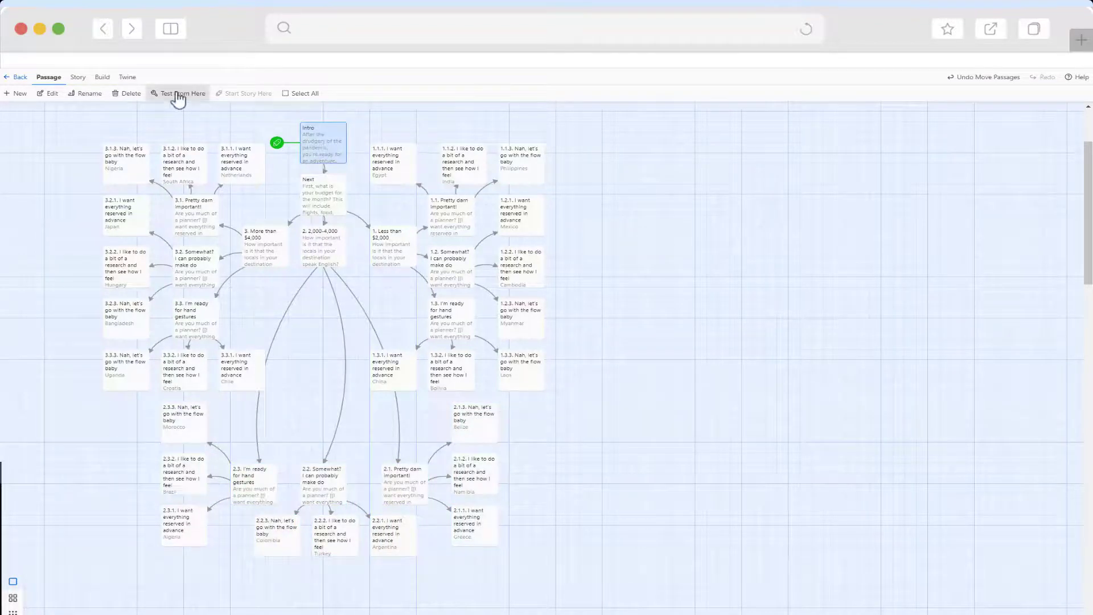
{"action": "left_click", "coordinate": [178, 93]}
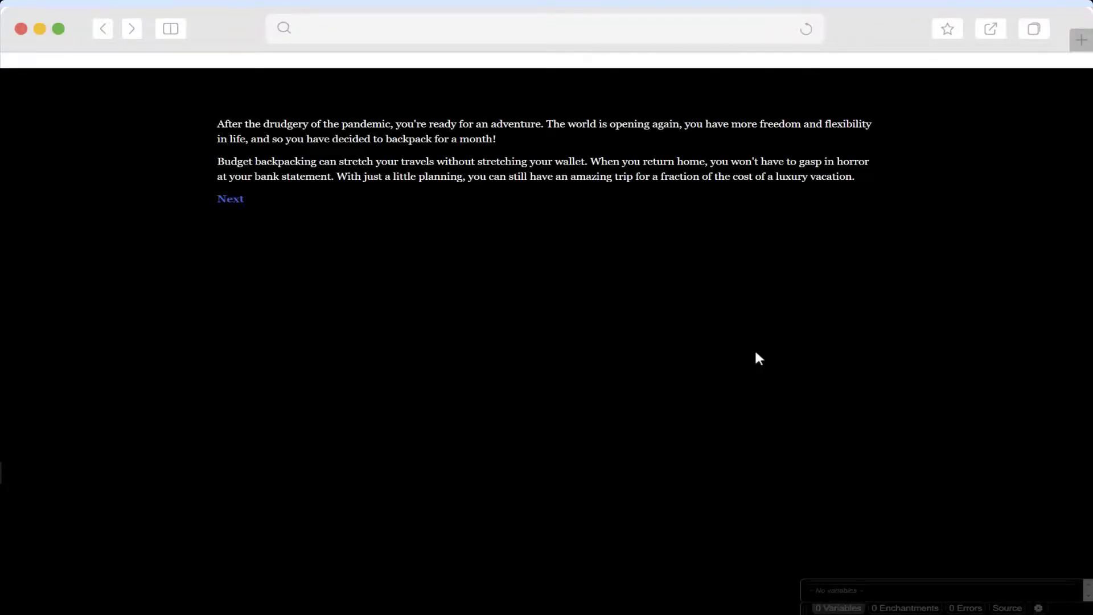
{"action": "left_click", "coordinate": [230, 198]}
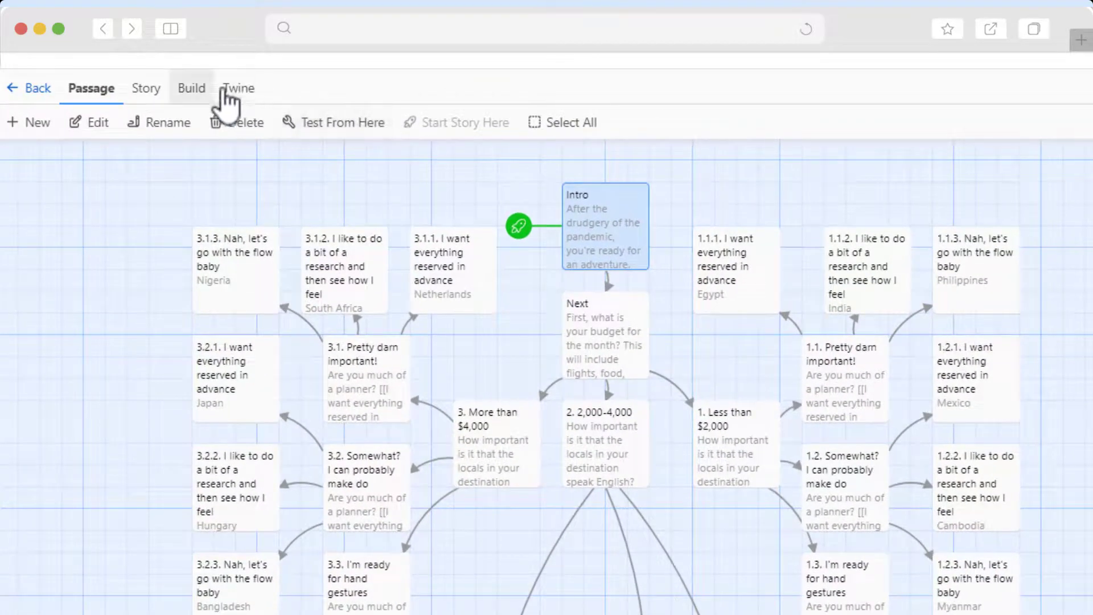
- Show the Build menu with Test, Play, Proof and Publish to File for the finished story
{"action": "left_click", "coordinate": [191, 88]}
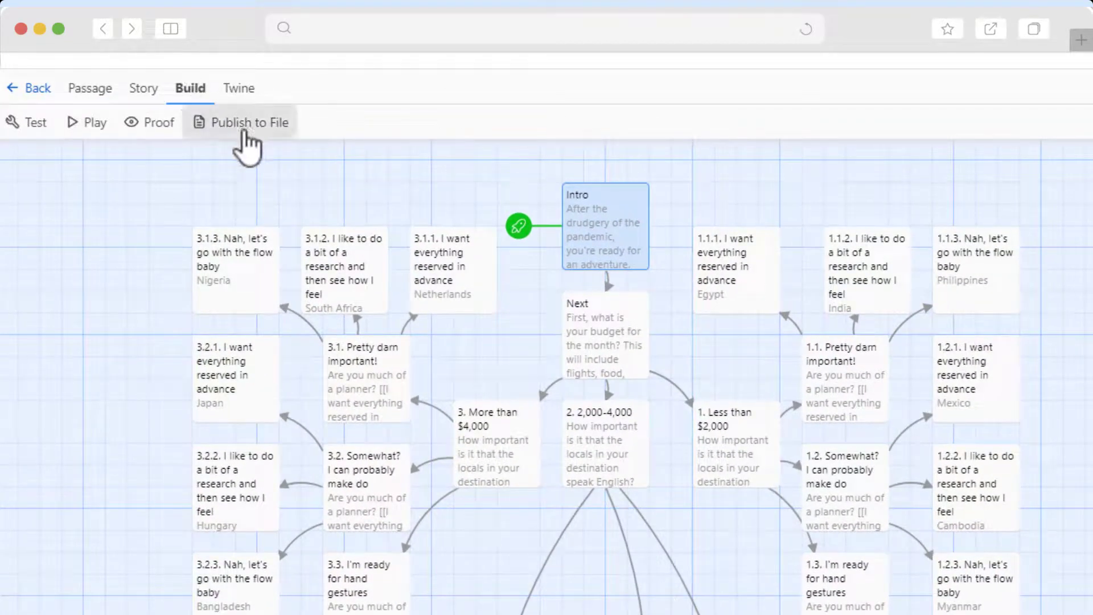
{"action": "mouse_move", "coordinate": [249, 143]}
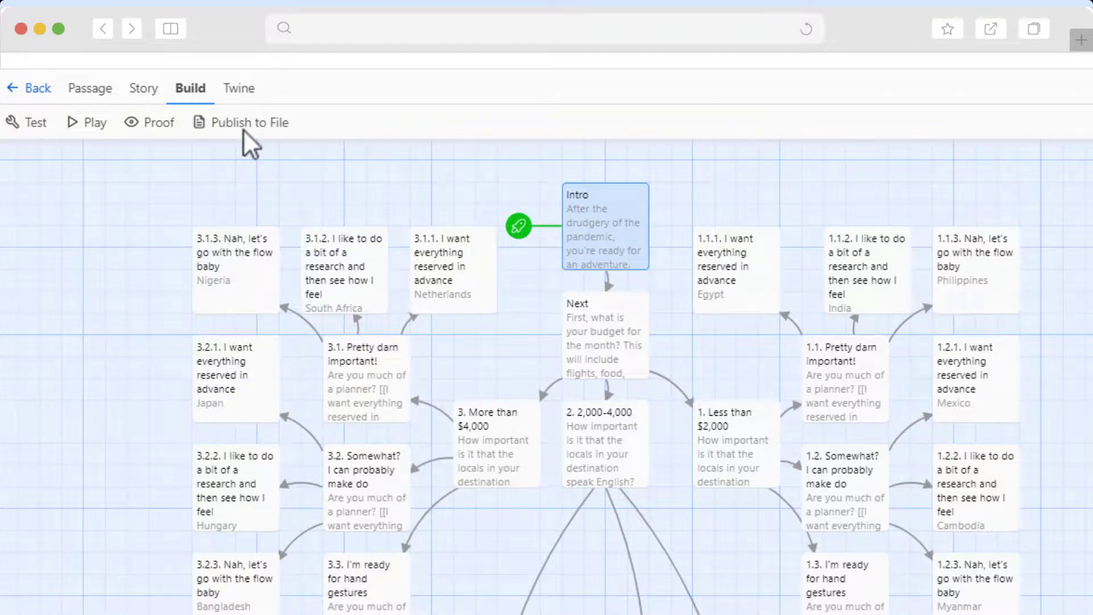